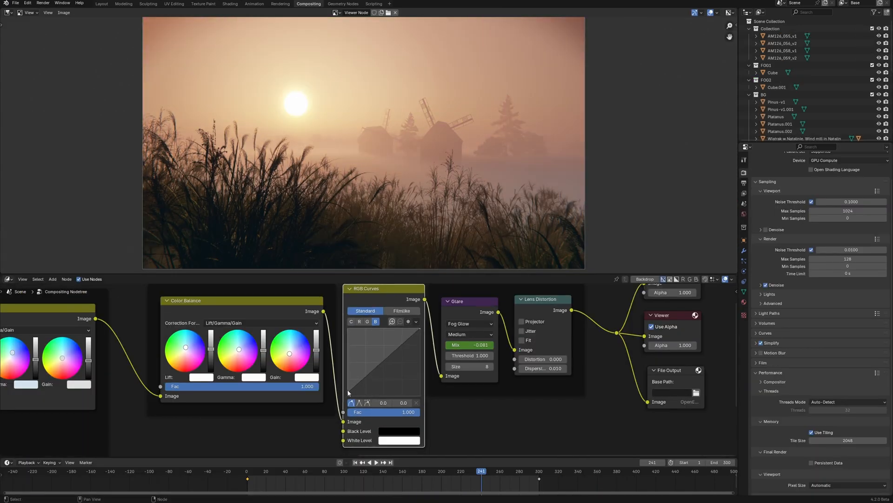
# Step: Preview the finished foggy windmill and stork-lake composites, then switch to the Layout workspace
pyautogui.click(360, 321)
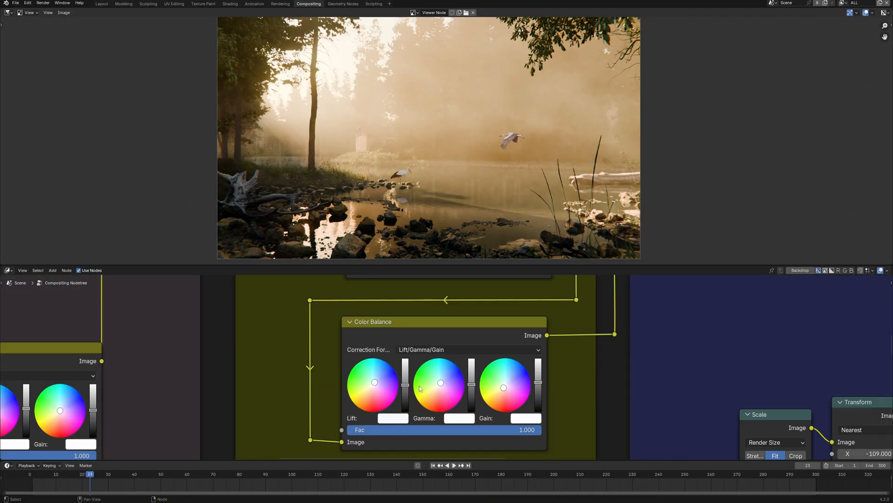
pyautogui.click(102, 4)
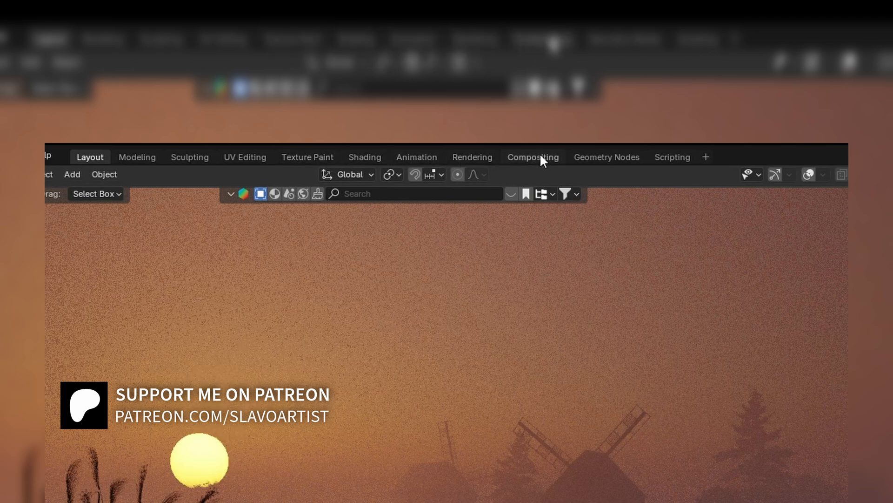
# Step: View the feathered inverted Mask.009 driving Color Balance, then return to Layout
pyautogui.click(532, 157)
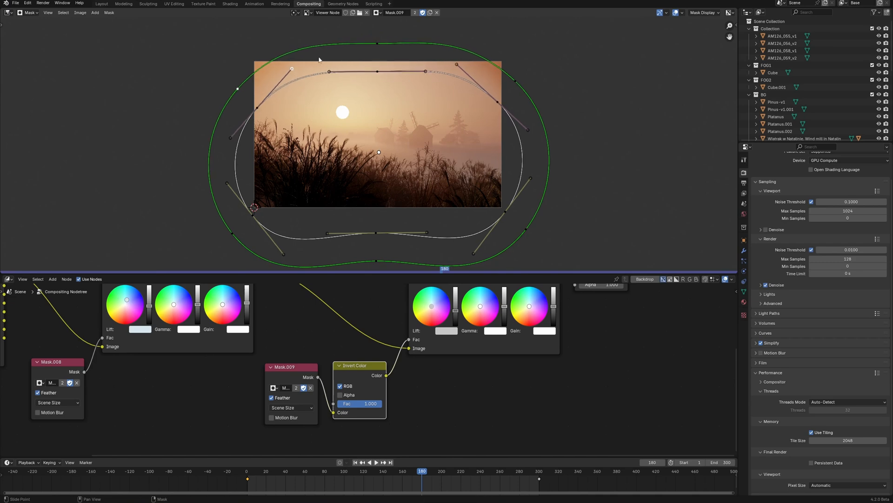
pyautogui.click(101, 3)
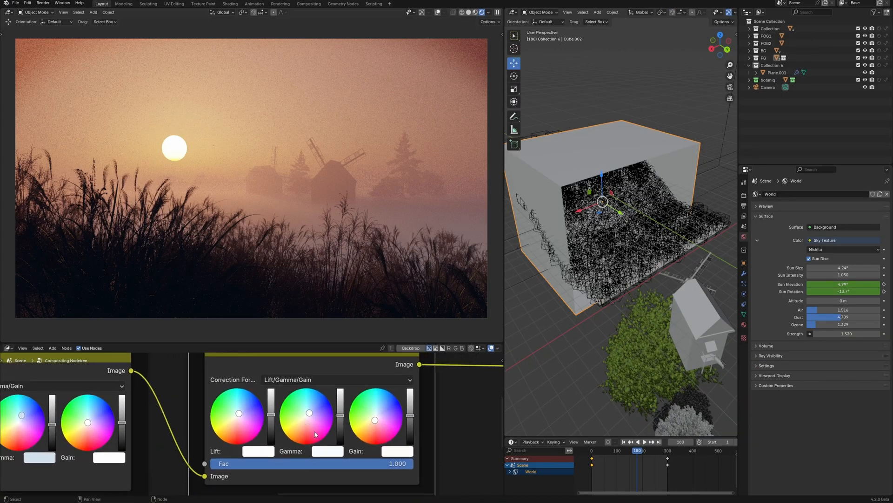
# Step: Show the windmill render flowing through chained Color Balance nodes into the Viewer
pyautogui.click(487, 12)
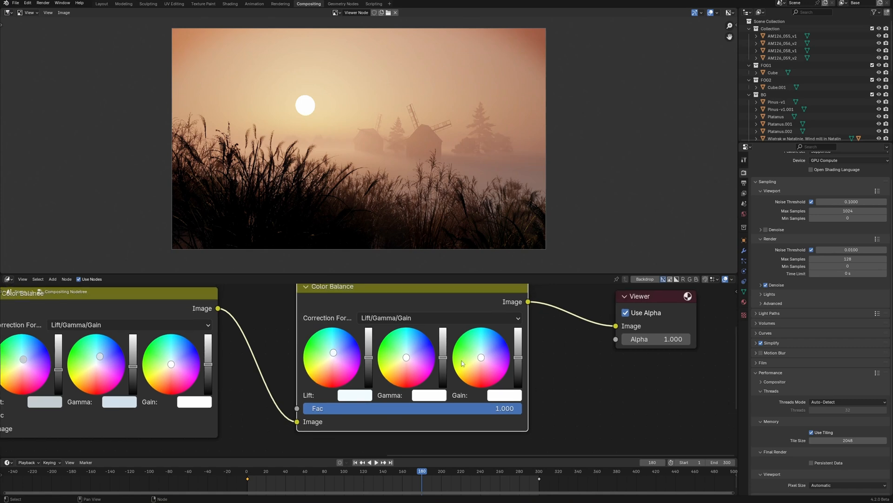
pyautogui.moveTo(528, 357)
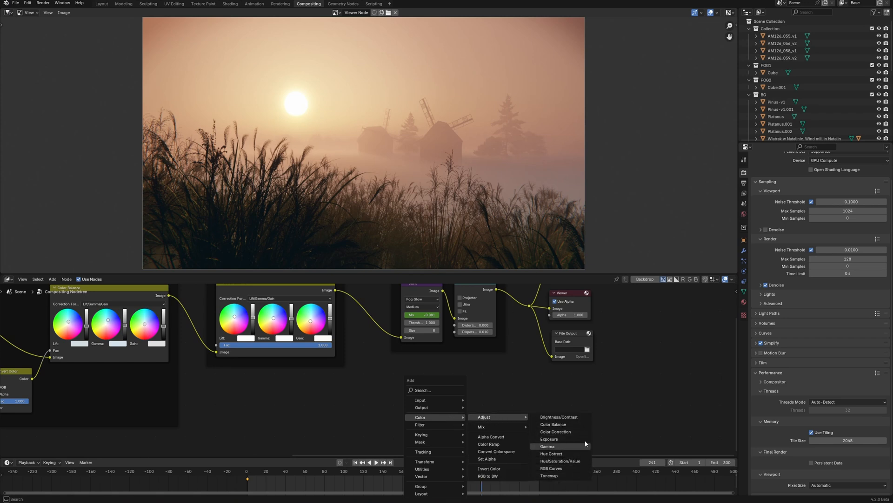
pyautogui.moveTo(565, 475)
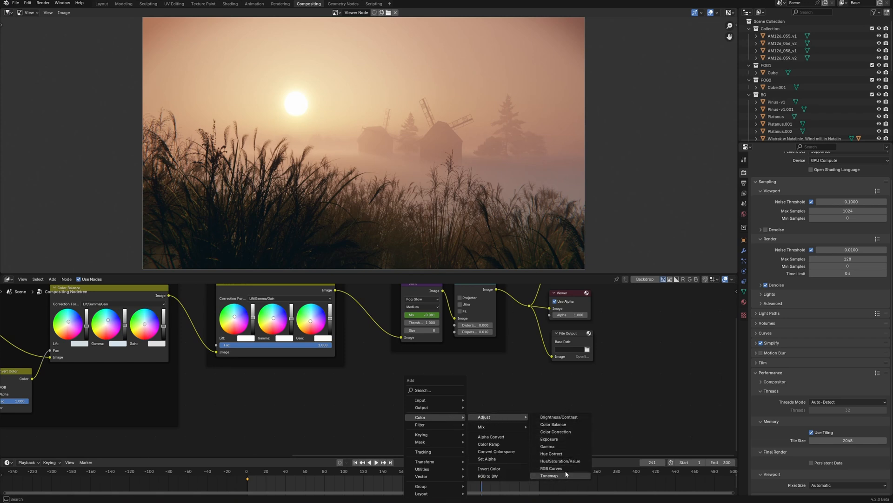
pyautogui.moveTo(563, 432)
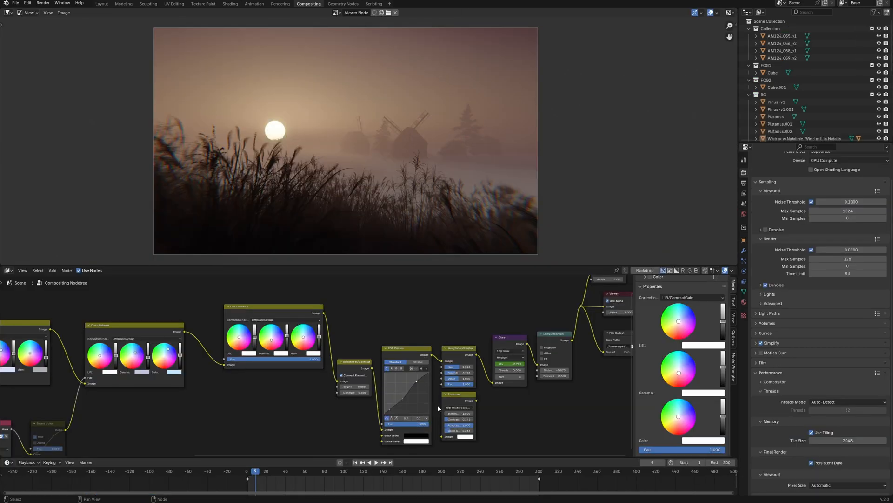
pyautogui.moveTo(437, 388)
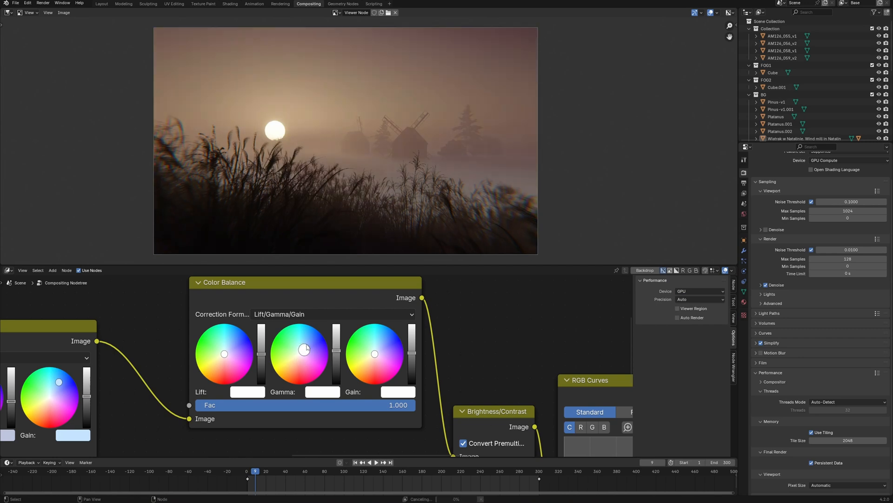
# Step: Drag the Color Balance Gamma wheel to retint the windmill composite
pyautogui.moveTo(303, 348); pyautogui.dragTo(291, 362)
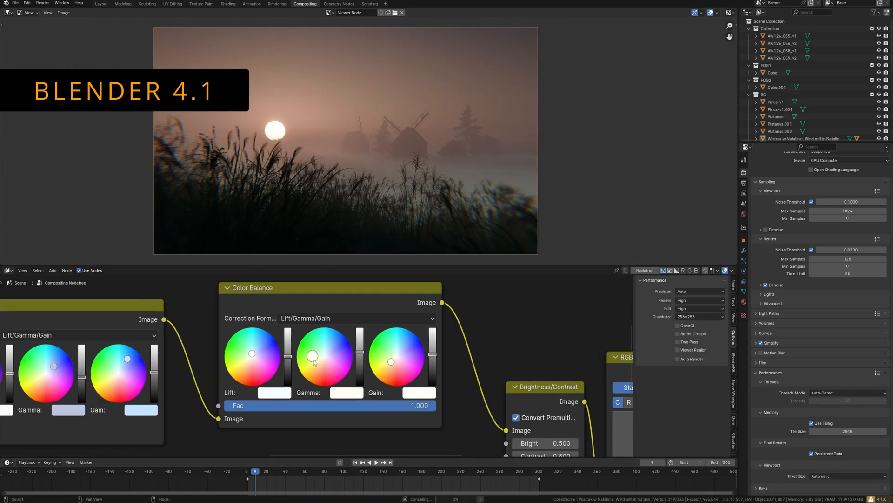
# Step: Adjust the Color Balance gamma tint again on the windmill render
pyautogui.moveTo(312, 363); pyautogui.dragTo(326, 355)
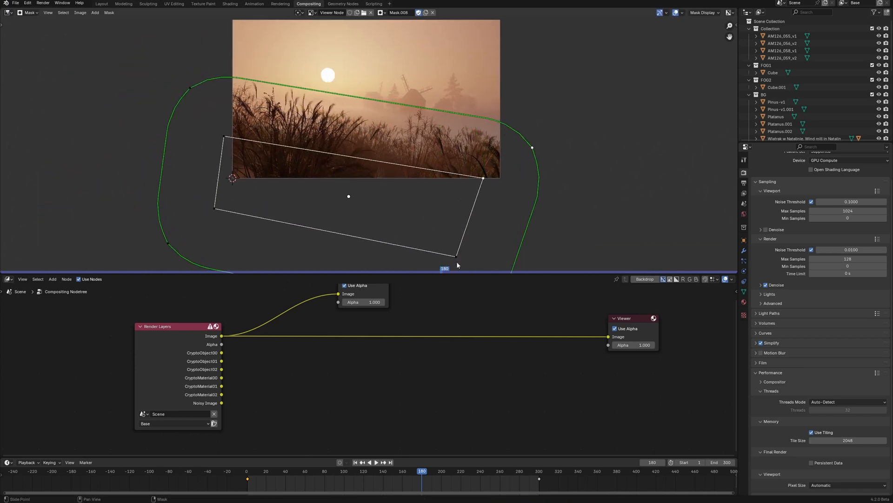
# Step: Add a Color Balance node found by searching 'colo', then go to Layout
pyautogui.write('colo')
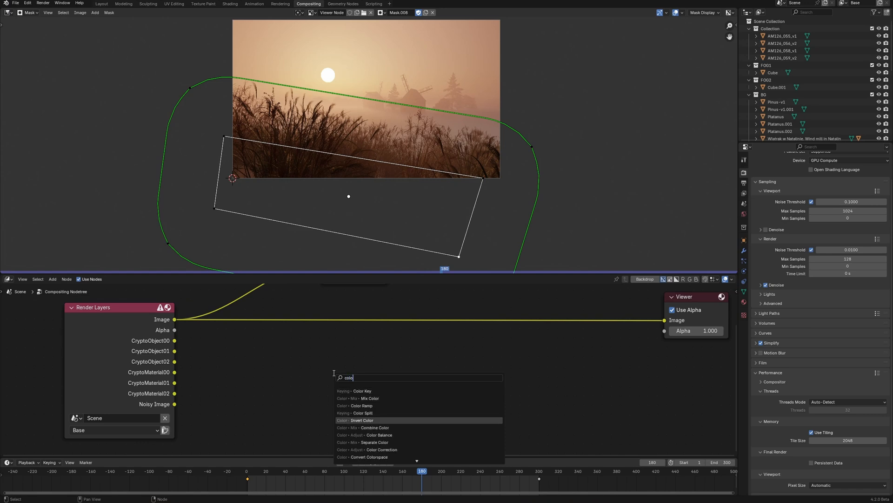
pyautogui.click(366, 434)
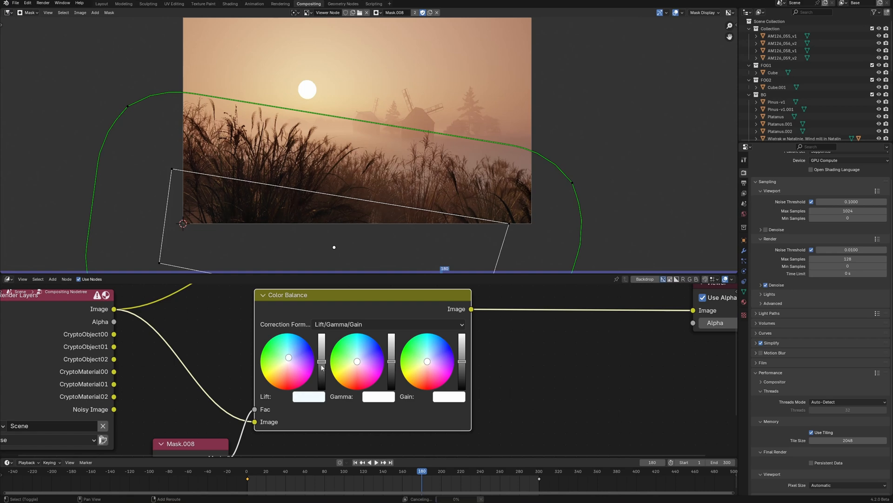
pyautogui.click(102, 4)
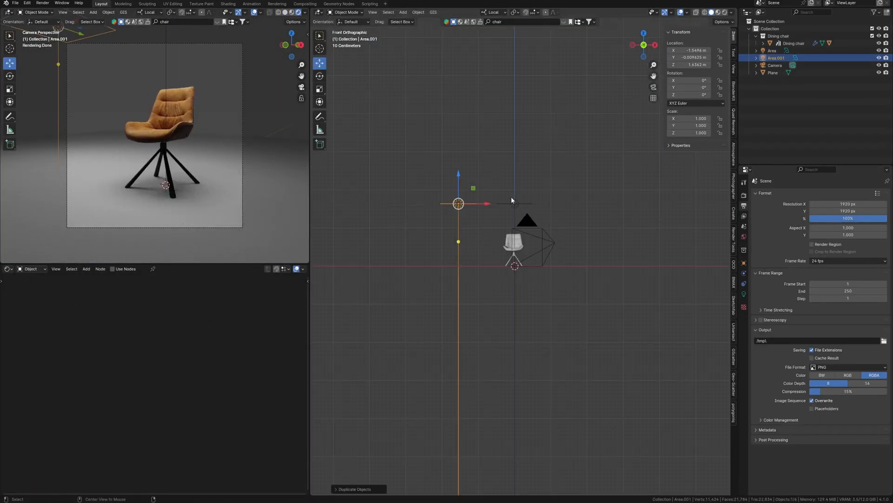
# Step: Give the chair's ground plane a concrete material and view the basic compositor tree
pyautogui.press('r')
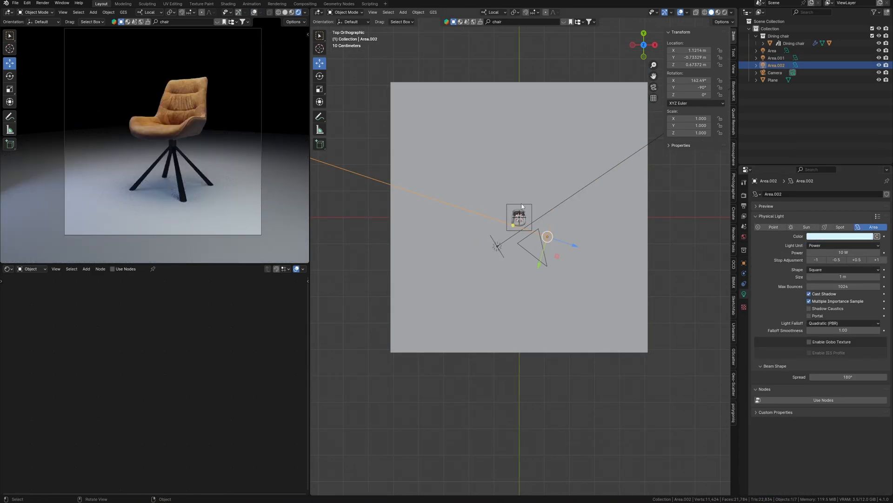
pyautogui.click(774, 80)
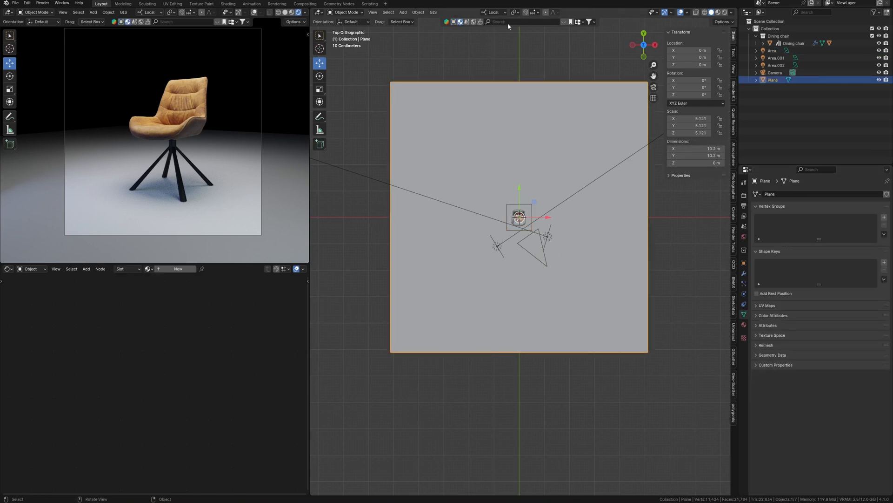
pyautogui.write('concrete')
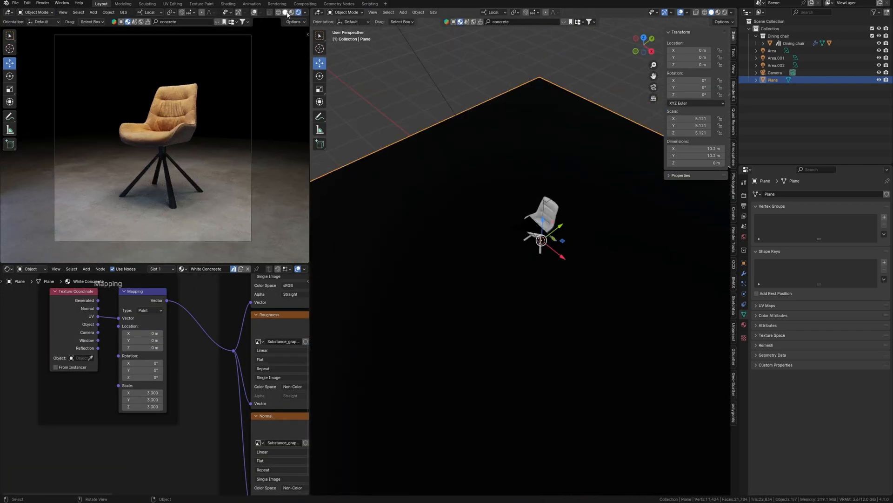
pyautogui.click(277, 3)
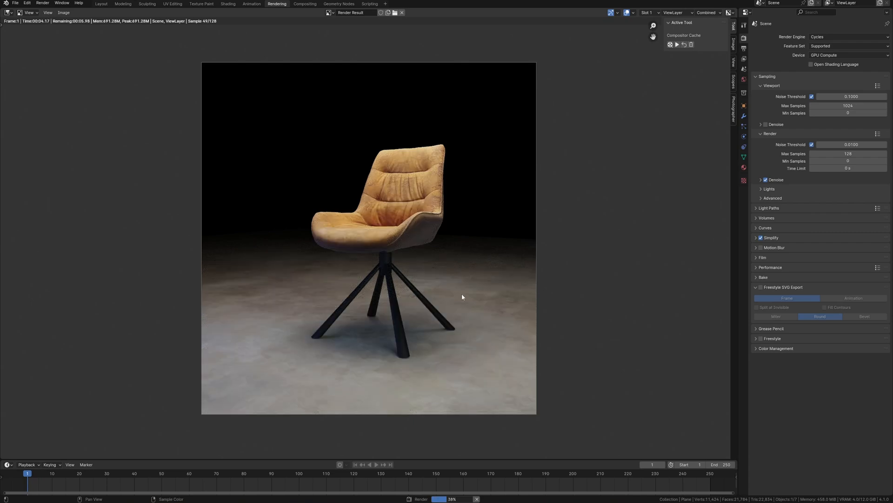
pyautogui.click(304, 4)
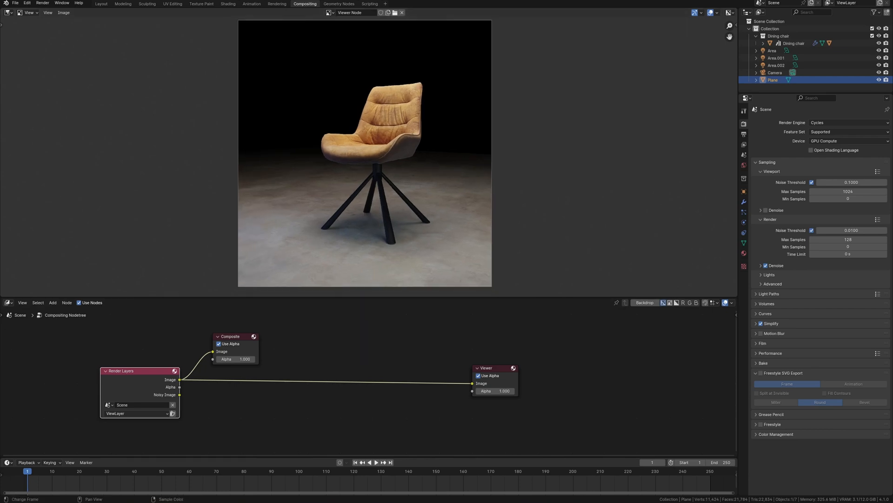
# Step: Enable the Cryptomatte Object pass in the view layer render passes
pyautogui.click(276, 3)
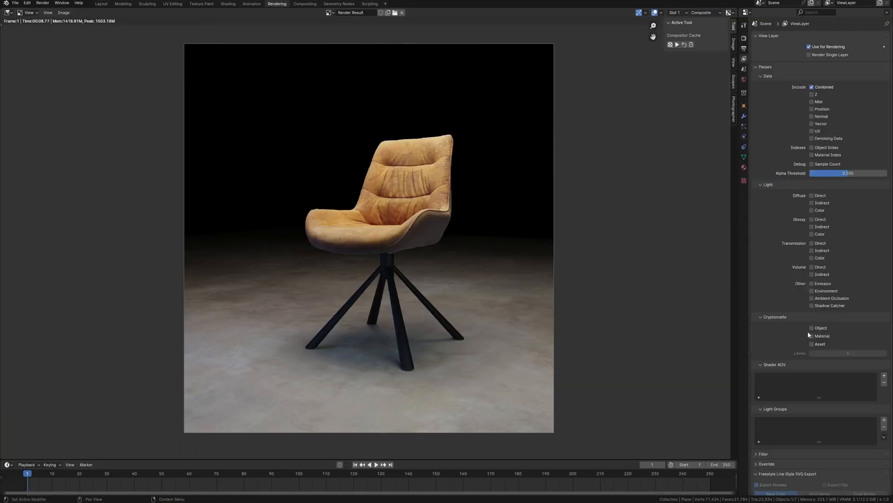
pyautogui.click(308, 4)
pyautogui.write('h')
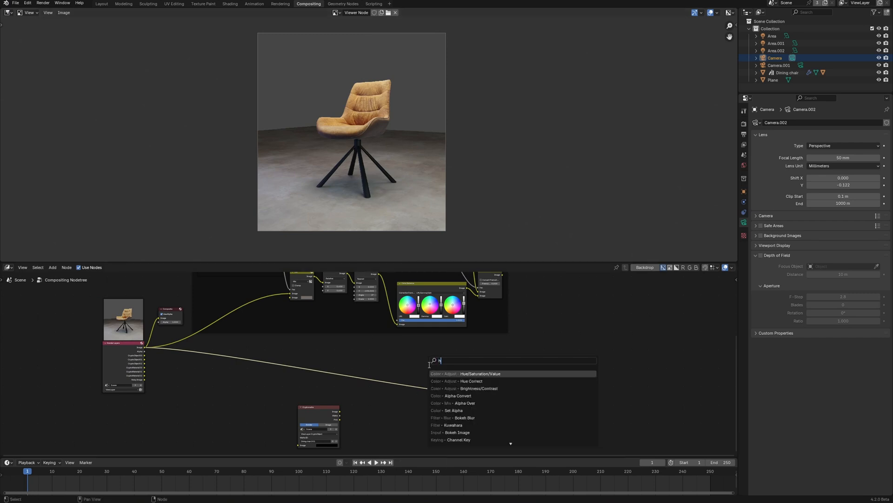
# Step: Add a Hue/Saturation/Value node and adjust it to whiten the chair upholstery
pyautogui.click(465, 373)
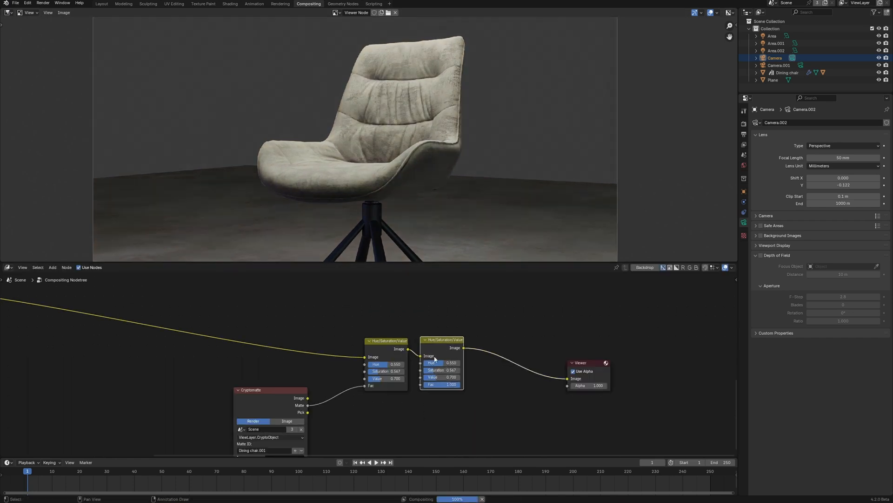
pyautogui.moveTo(441, 370); pyautogui.dragTo(450, 370)
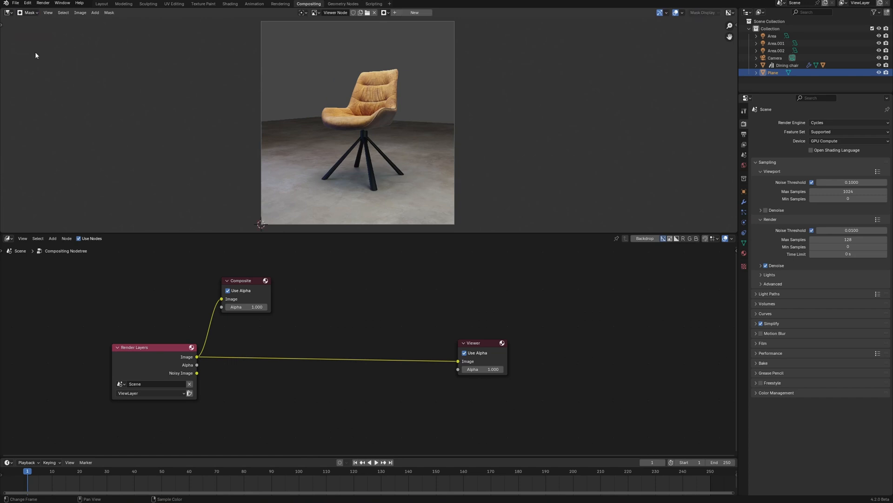
# Step: Create a new mask in the image editor for the stork's feet
pyautogui.click(95, 13)
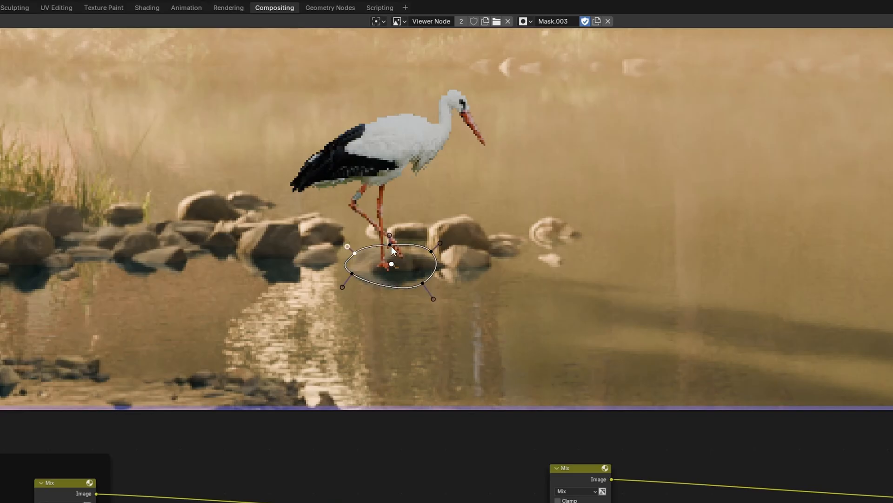
# Step: Enclose the scene in a cube with a Volume Scatter shader at density 0.1
pyautogui.click(170, 25)
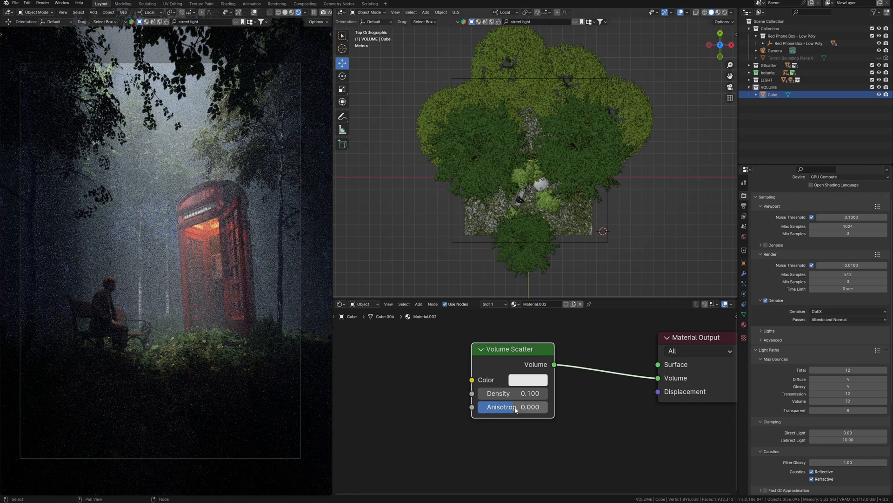
# Step: Route Depth through Map Range into white Alpha Over, Screen-mix it, and add Glare
pyautogui.click(305, 3)
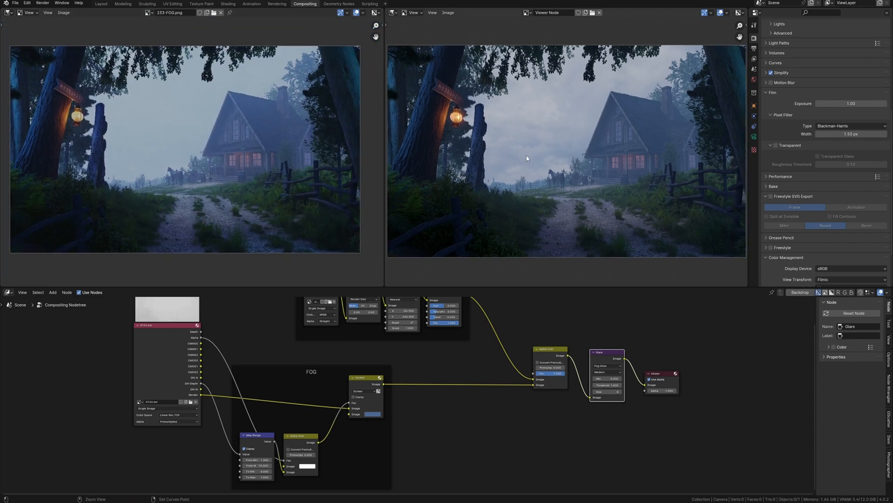
# Step: Tick Object and Material under View Layer Cryptomatte passes
pyautogui.click(101, 3)
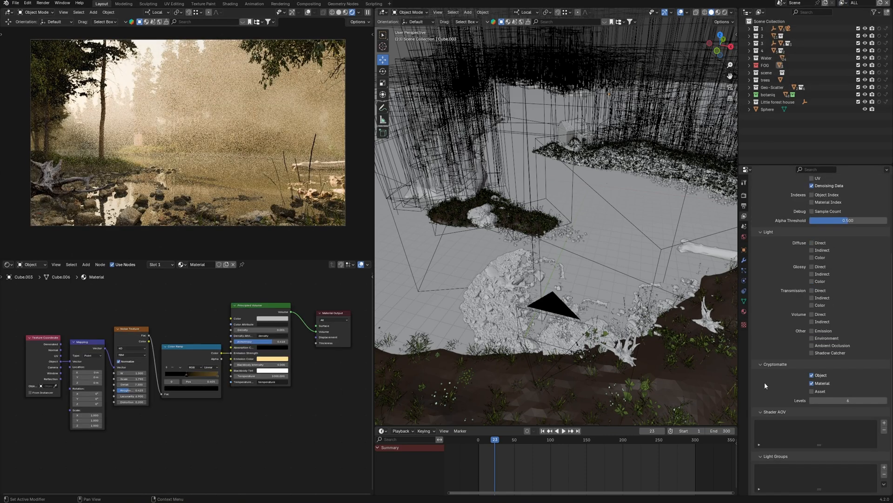
# Step: Chain two Lift/Gamma/Gain Color Balance nodes and warm the gamma wheel
pyautogui.click(308, 3)
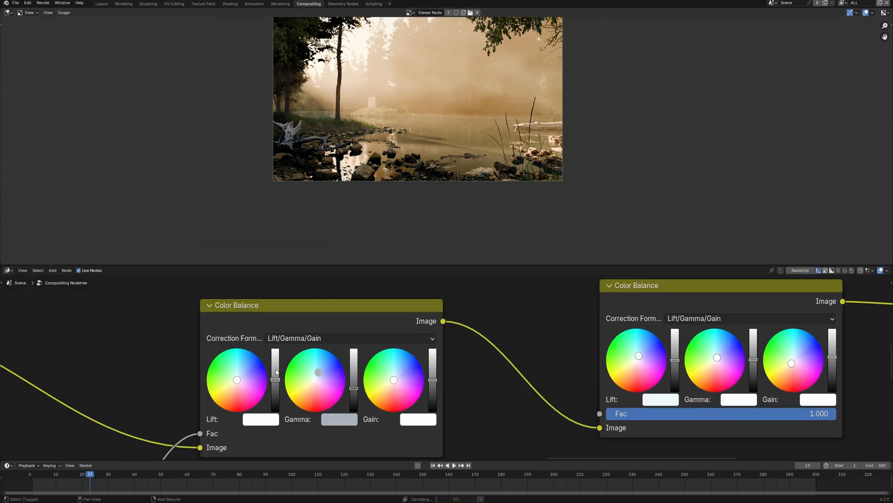
# Step: In the Layout workspace, tick Z under the view layer's Data passes
pyautogui.click(101, 4)
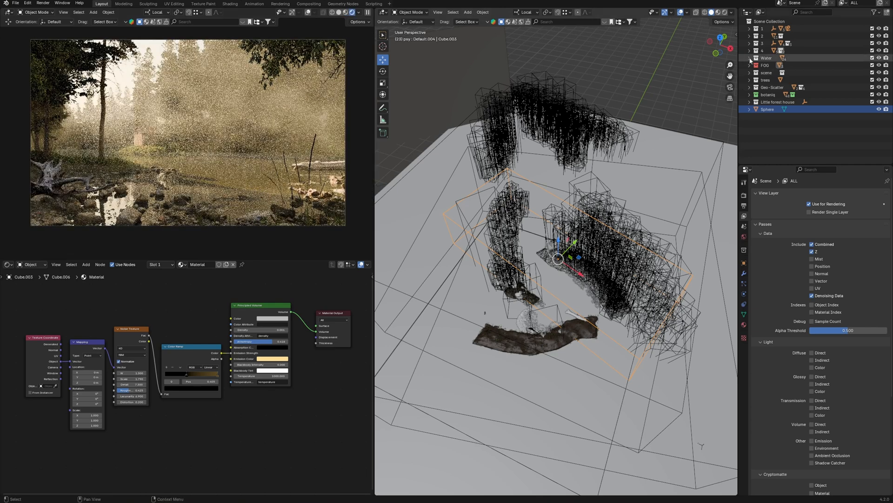
# Step: Expand the FOG collection and select Cube.006 to inspect its volume material
pyautogui.click(750, 66)
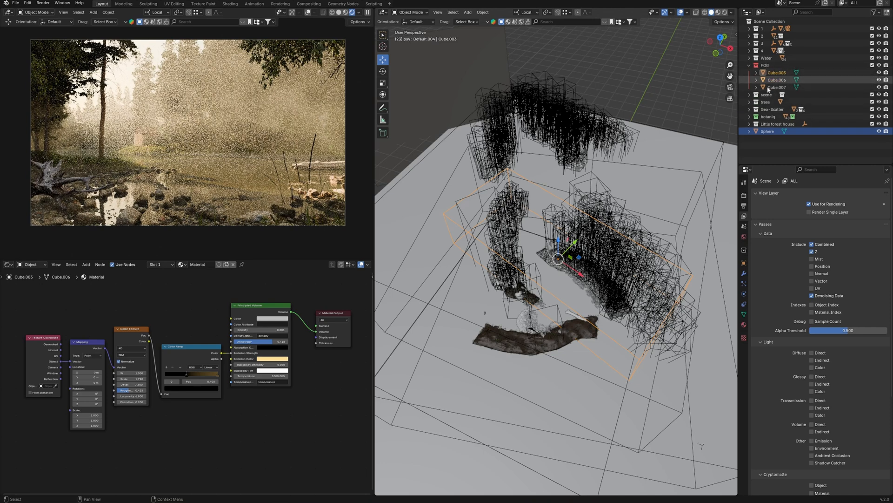
pyautogui.click(777, 80)
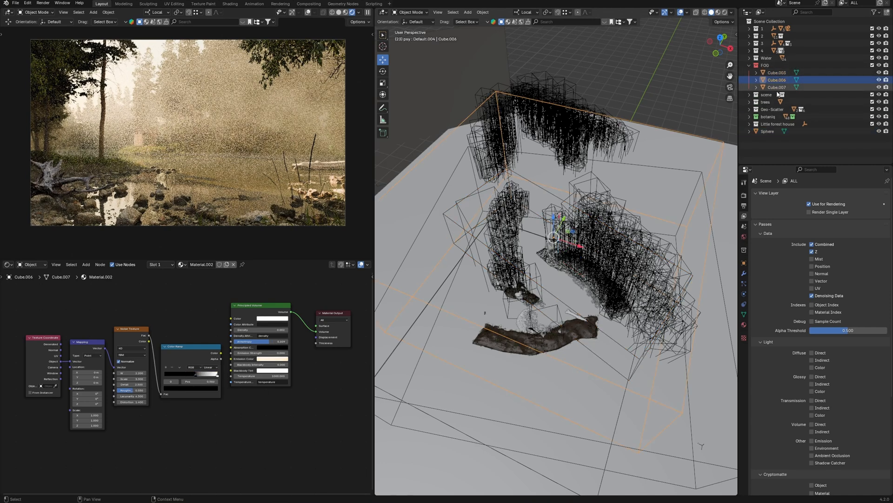
pyautogui.click(776, 87)
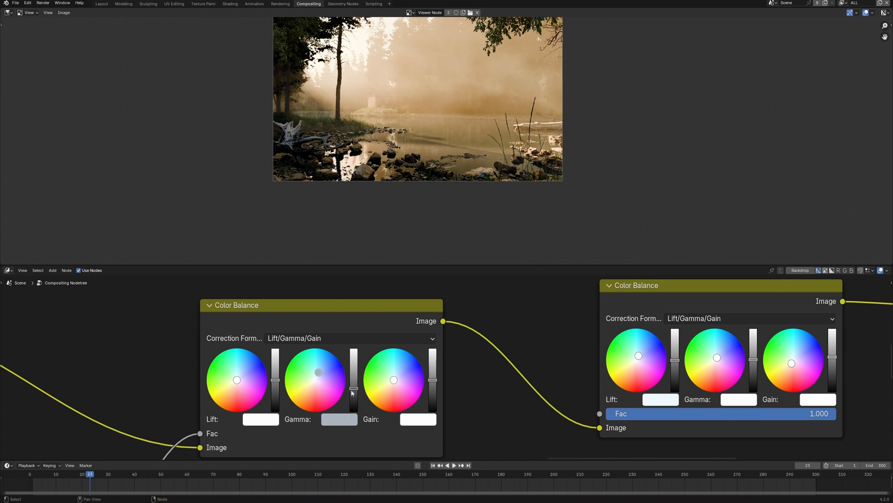
# Step: Add the stork images through Transform, Flip and Blur nodes, color-balance them, and search Mix
pyautogui.scroll(3)
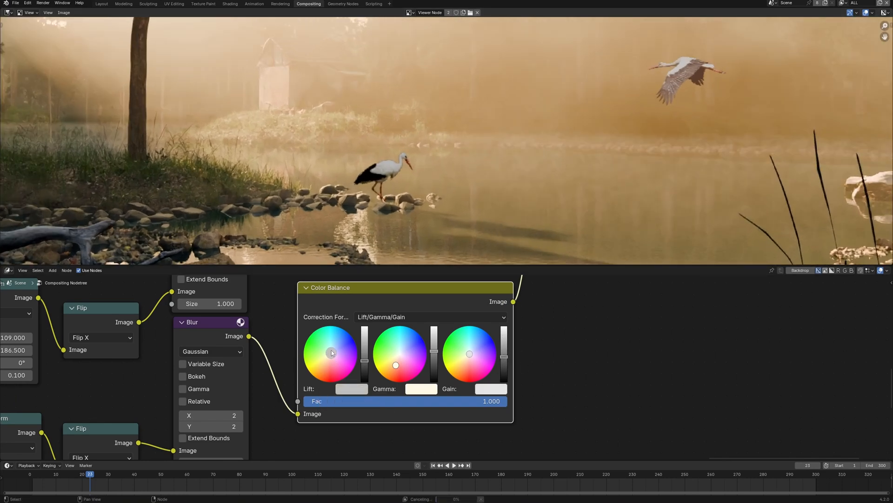
pyautogui.write('m')
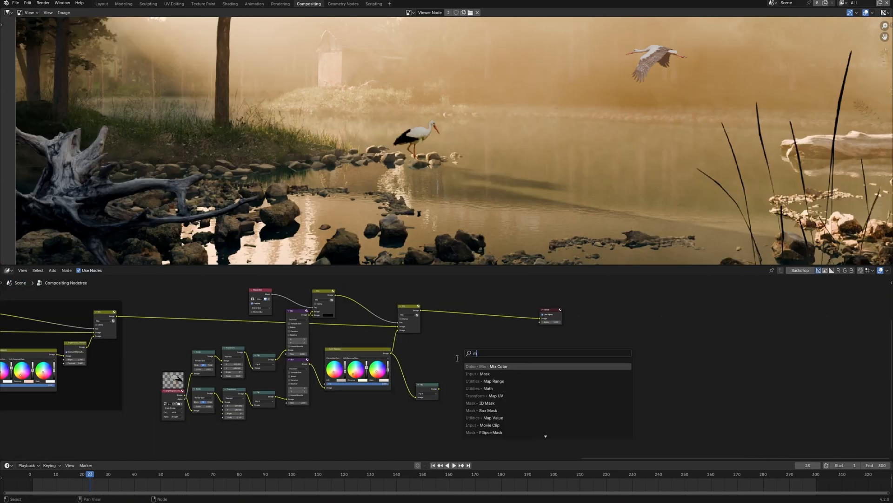